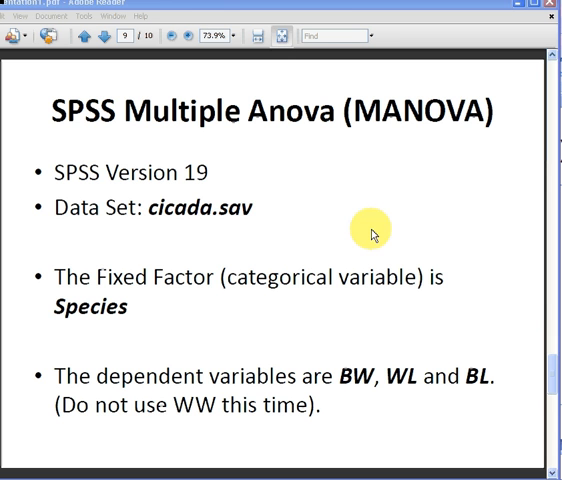
Switch from the Adobe Reader MANOVA slide to the cicada.sav data in SPSS
left_click(101, 37)
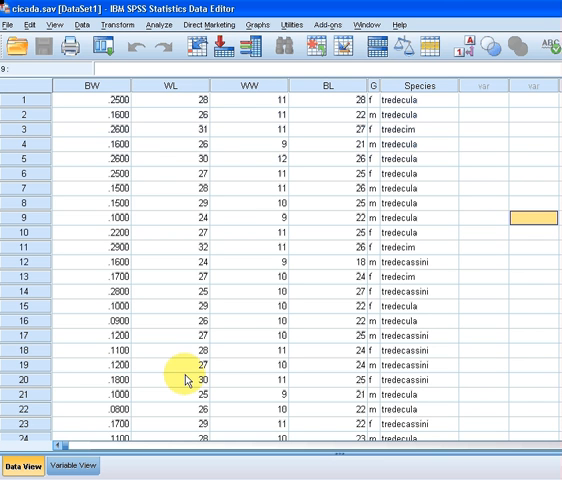
left_click(90, 85)
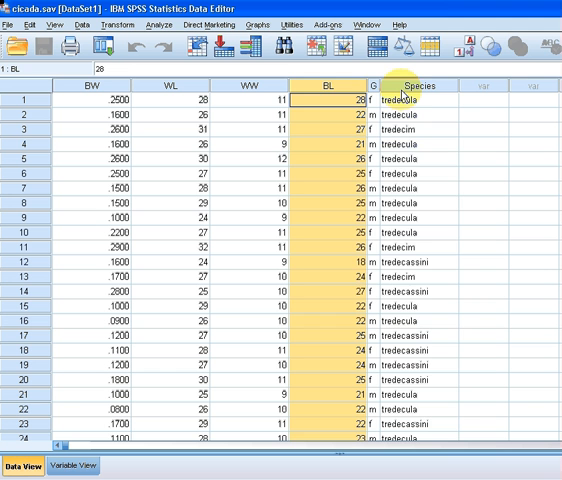
left_click(421, 85)
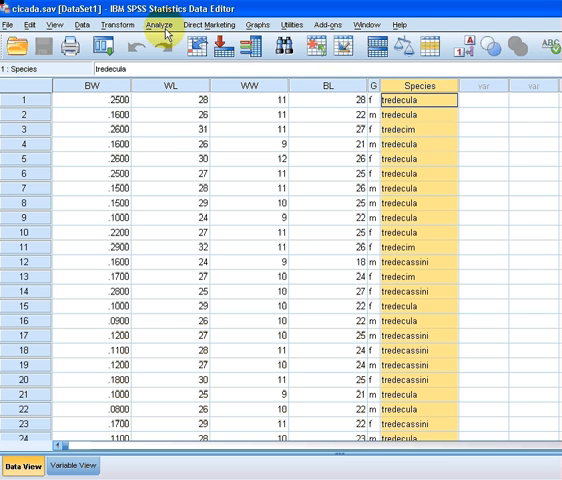
Show the Analyze menu's General Linear Model submenu with Multivariate listed
left_click(160, 25)
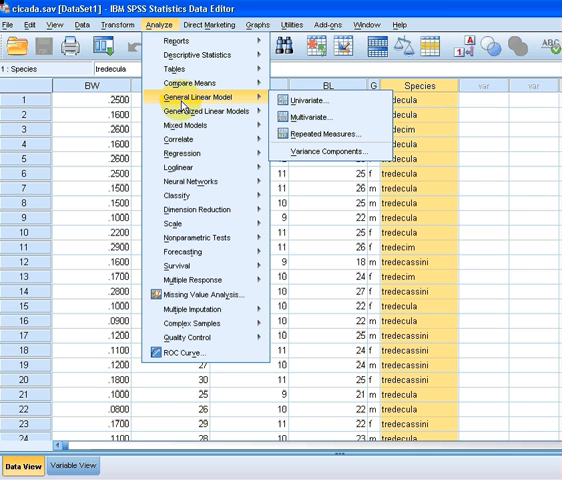
mouse_move(200, 110)
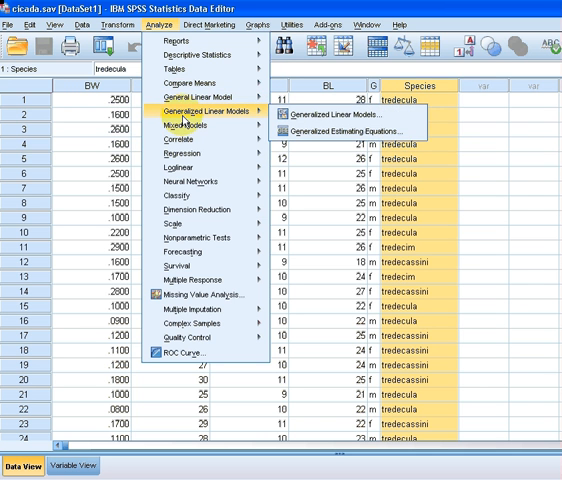
mouse_move(192, 110)
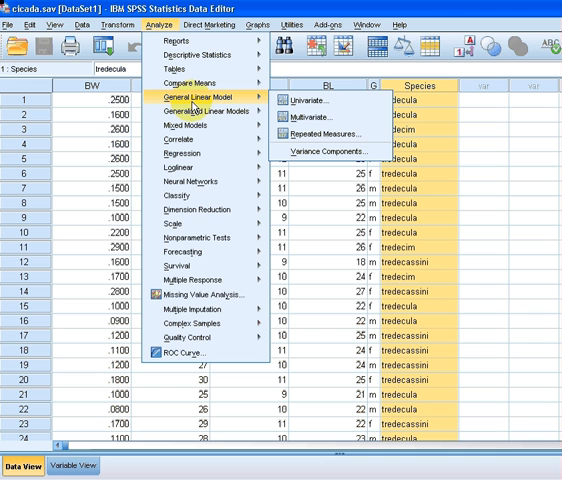
mouse_move(315, 117)
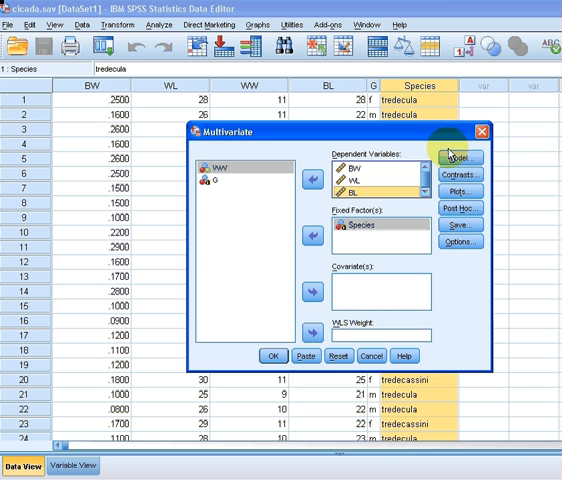
mouse_move(459, 191)
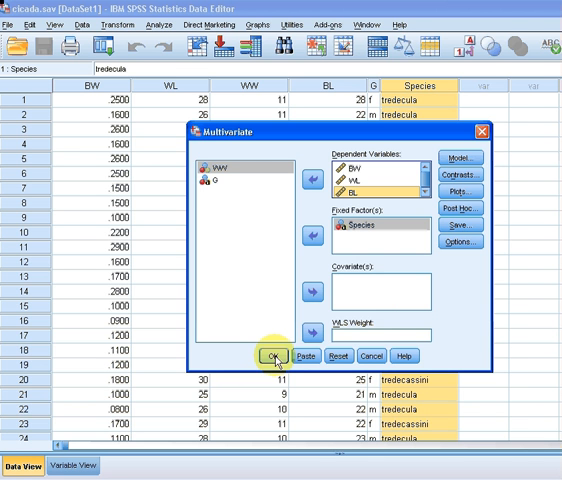
Run the MANOVA with OK, showing group sizes 54, 6 and 44 and Species multivariate tests
left_click(274, 355)
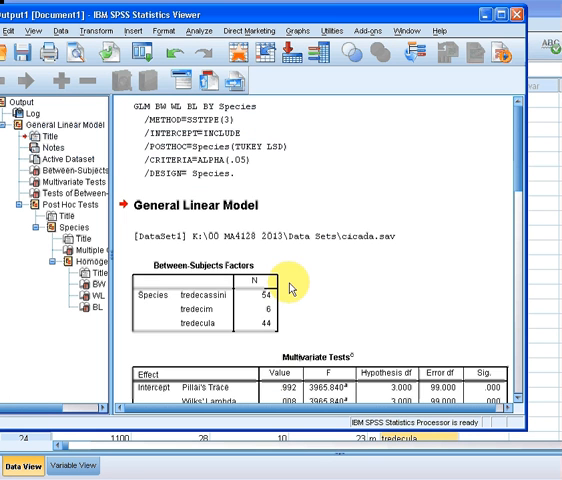
scroll("down", 3)
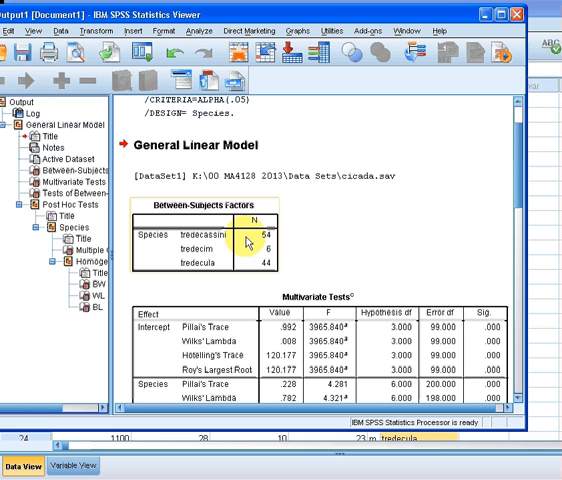
mouse_move(205, 270)
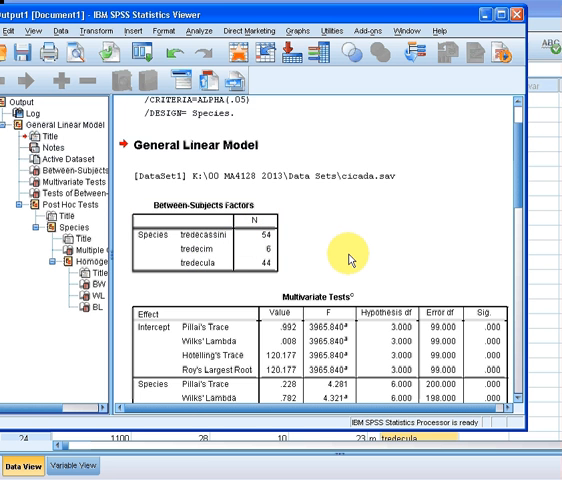
mouse_move(358, 262)
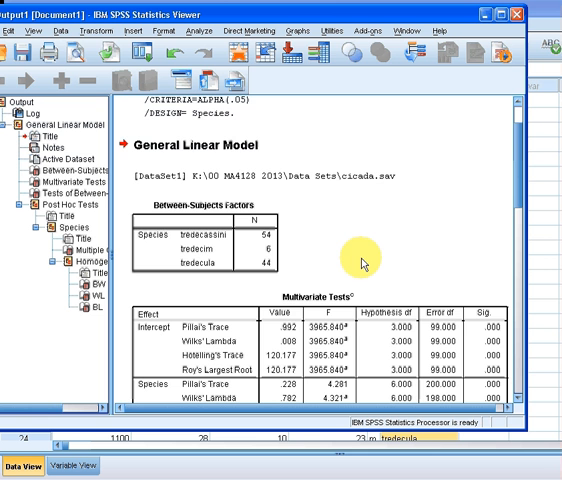
Scroll to the full Multivariate Tests table, Pillai's Trace 0.228 to Roy's Largest Root 0.209
scroll("down", 3)
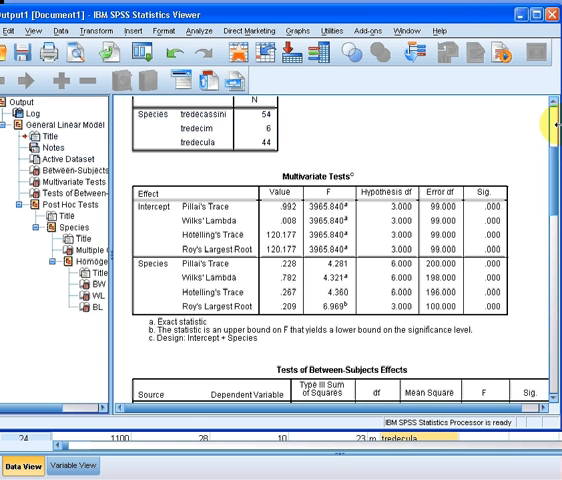
mouse_move(176, 420)
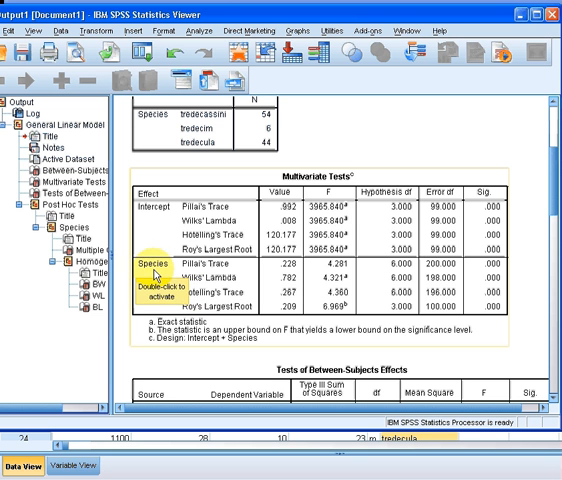
mouse_move(198, 287)
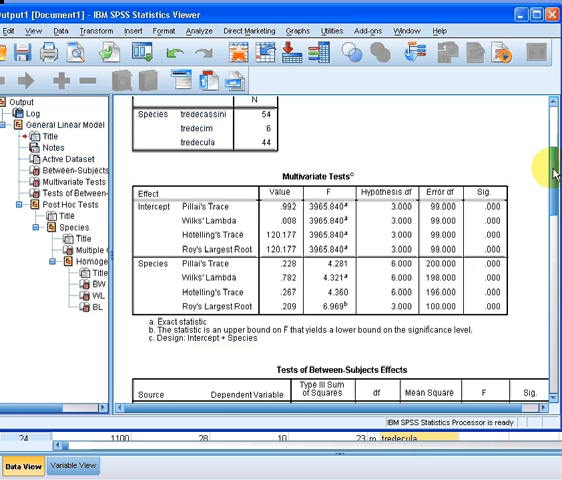
Scroll to Tests of Between-Subjects Effects: Species F 3.014 BW, 3.943 WL, 9.948 BL
scroll("down", 3)
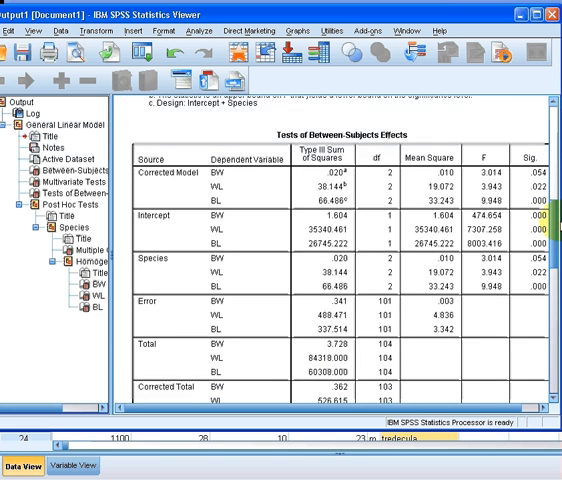
scroll("down", 3)
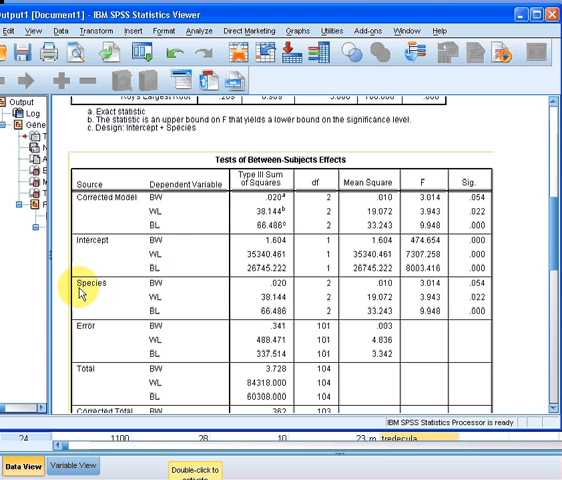
mouse_move(160, 312)
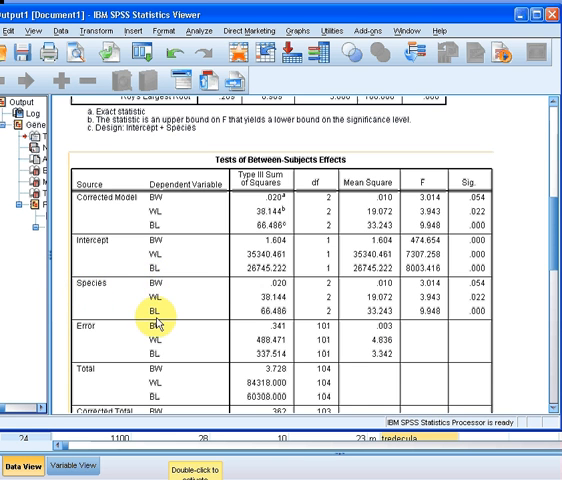
mouse_move(155, 297)
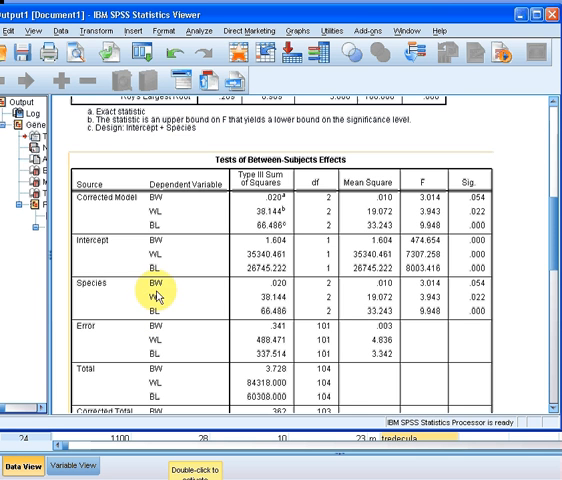
mouse_move(425, 310)
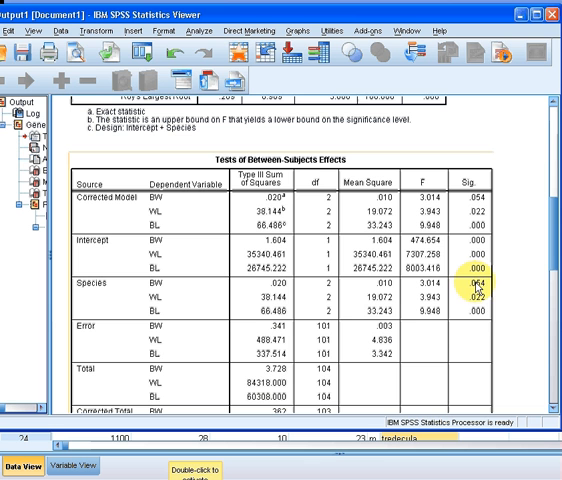
mouse_move(479, 288)
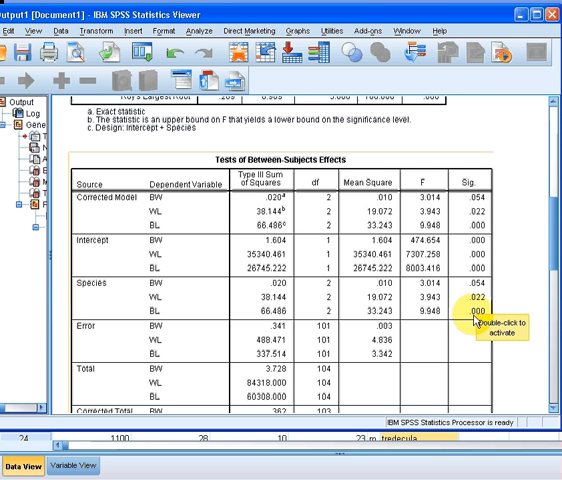
mouse_move(485, 320)
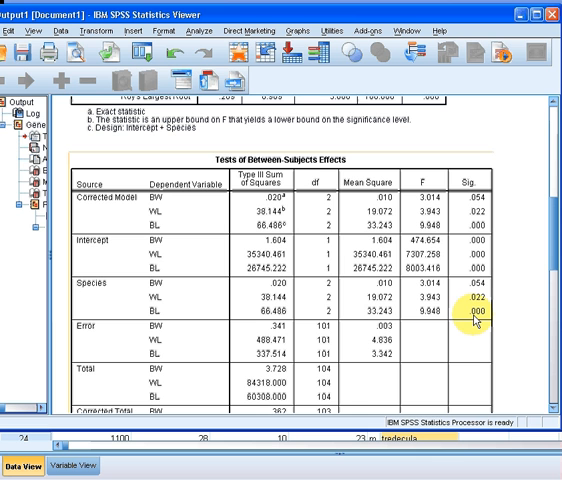